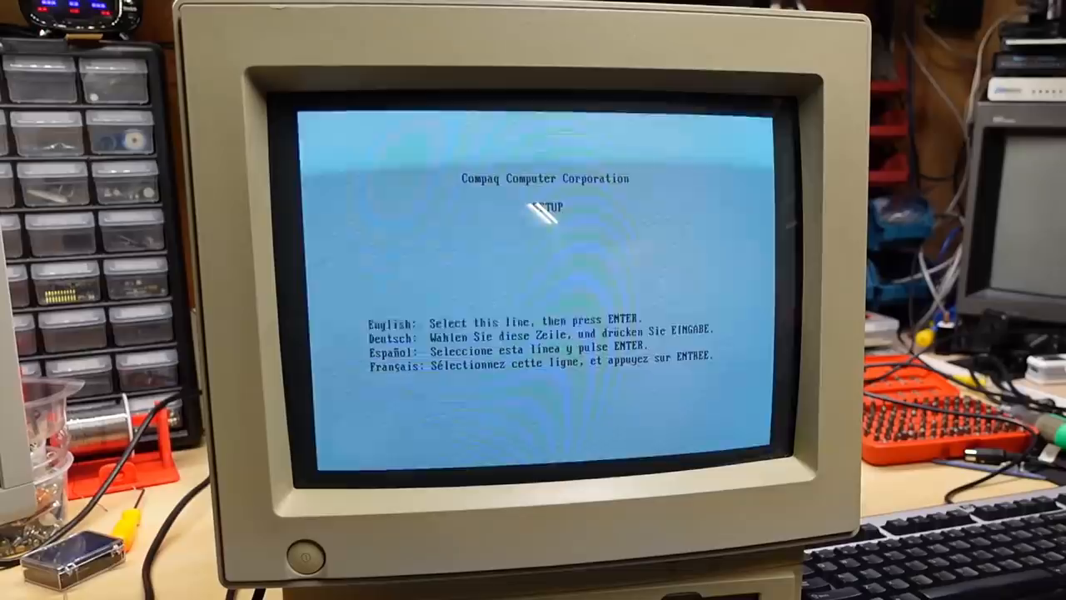
# Step: Choose English in Compaq Setup and bring up the Change Configuration options
pyautogui.press('enter')
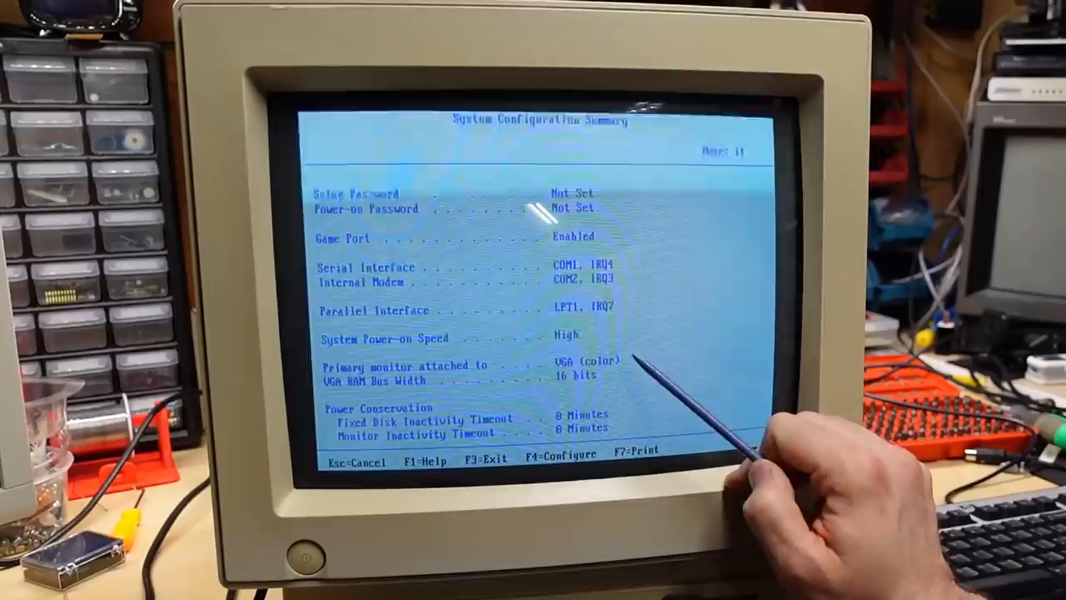
pyautogui.press('f4')
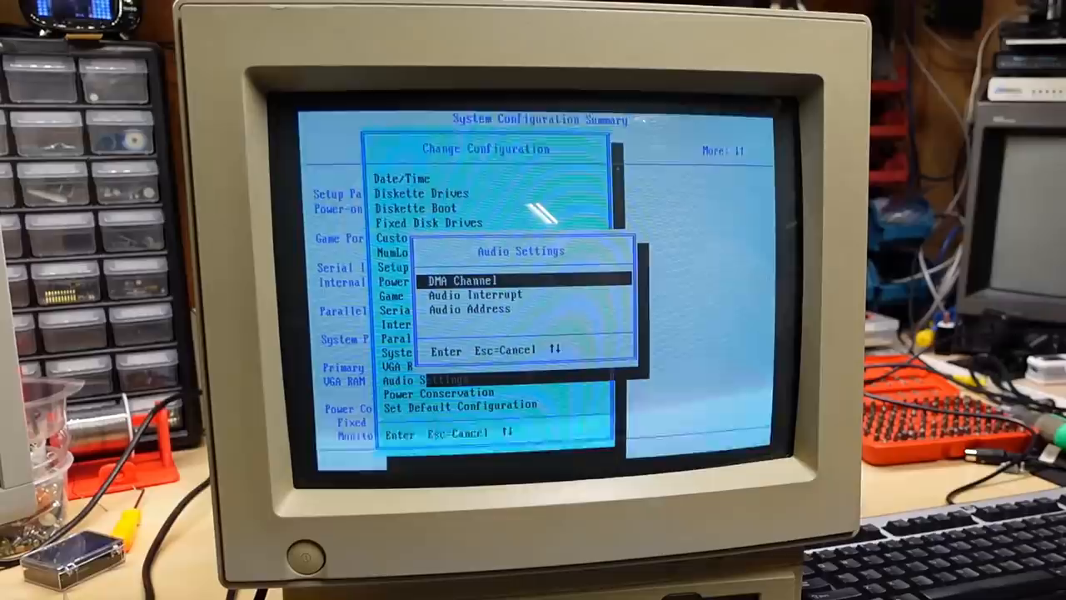
# Step: View the audio interrupt choices (Disabled, IRQ10, IRQ7, IRQ5) and back out of them
pyautogui.press('enter')
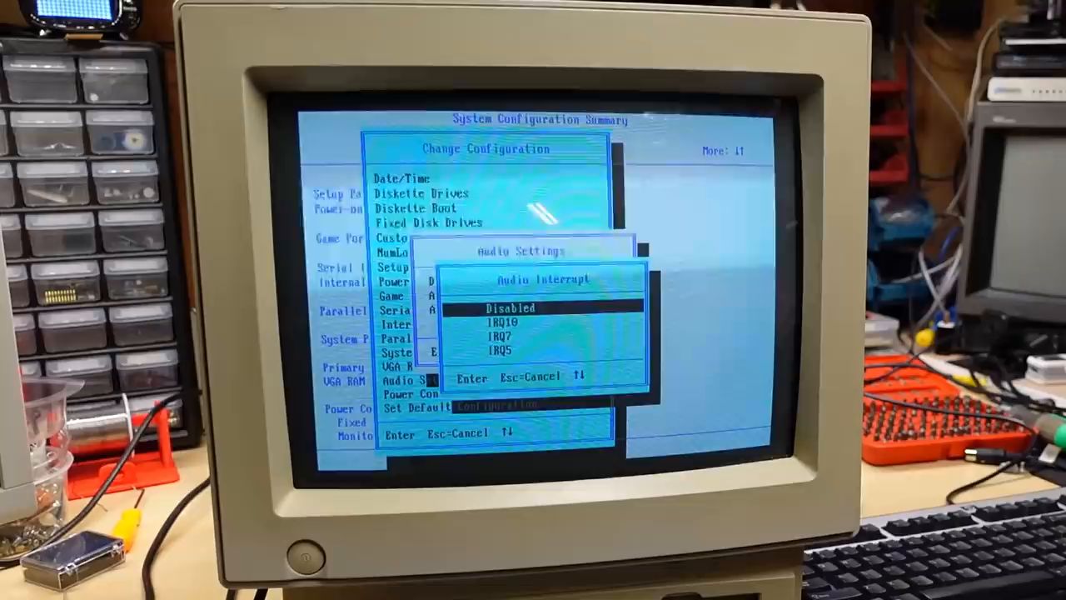
pyautogui.press('Escape')
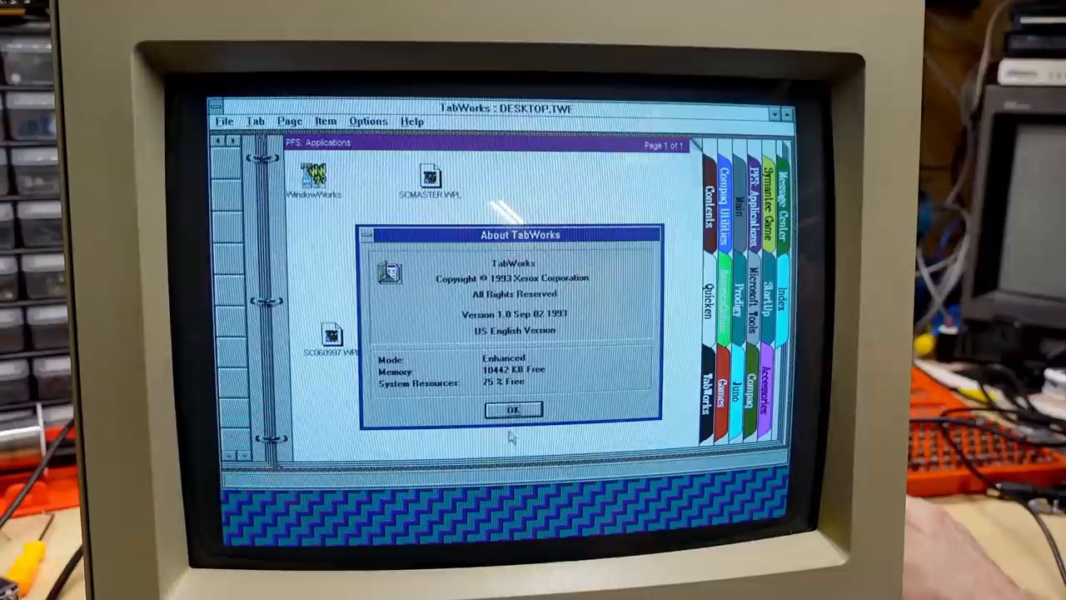
# Step: Dismiss About TabWorks, launch Power Management from Contents and close its Energy Saver timeouts
pyautogui.click(513, 410)
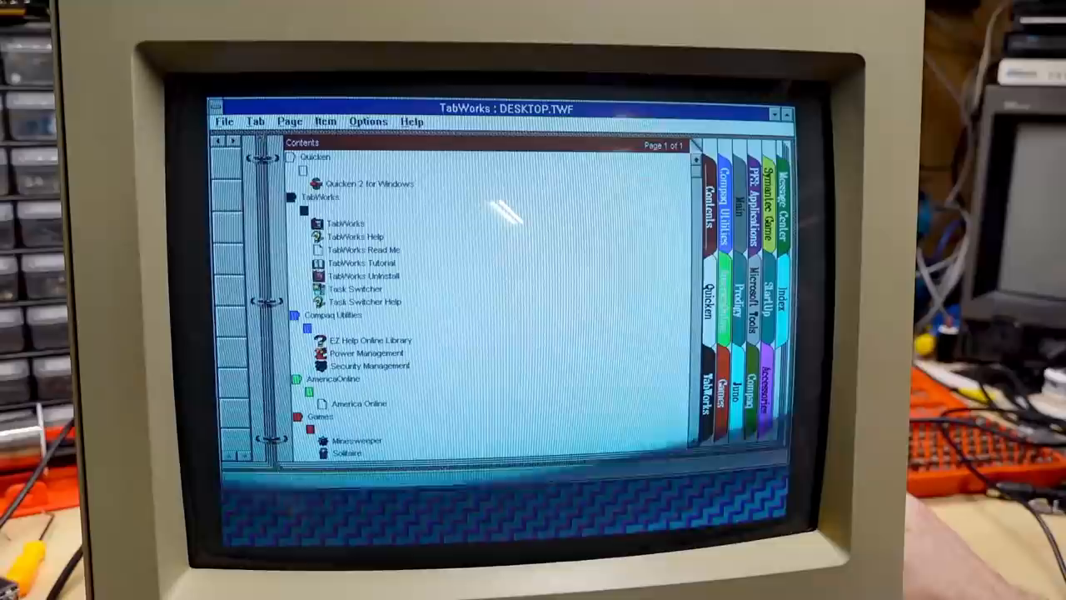
pyautogui.click(365, 353)
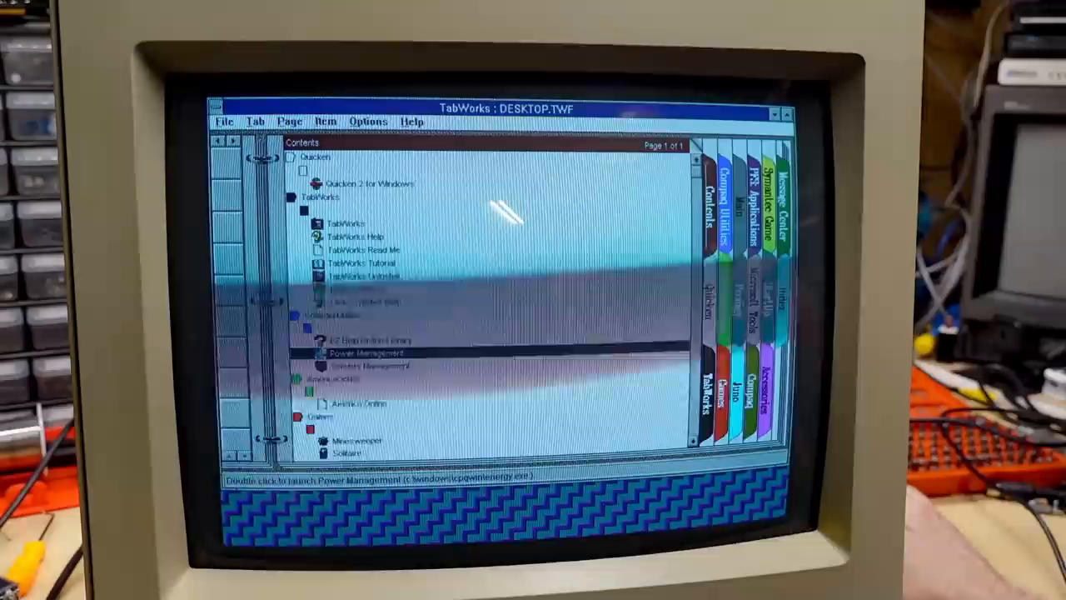
pyautogui.doubleClick(353, 353)
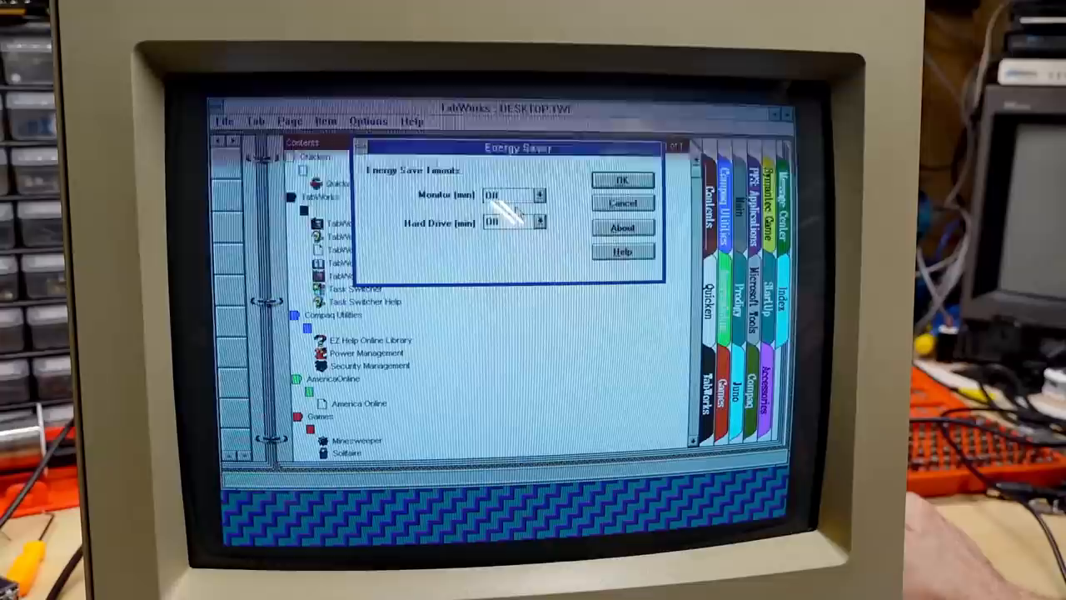
pyautogui.click(622, 181)
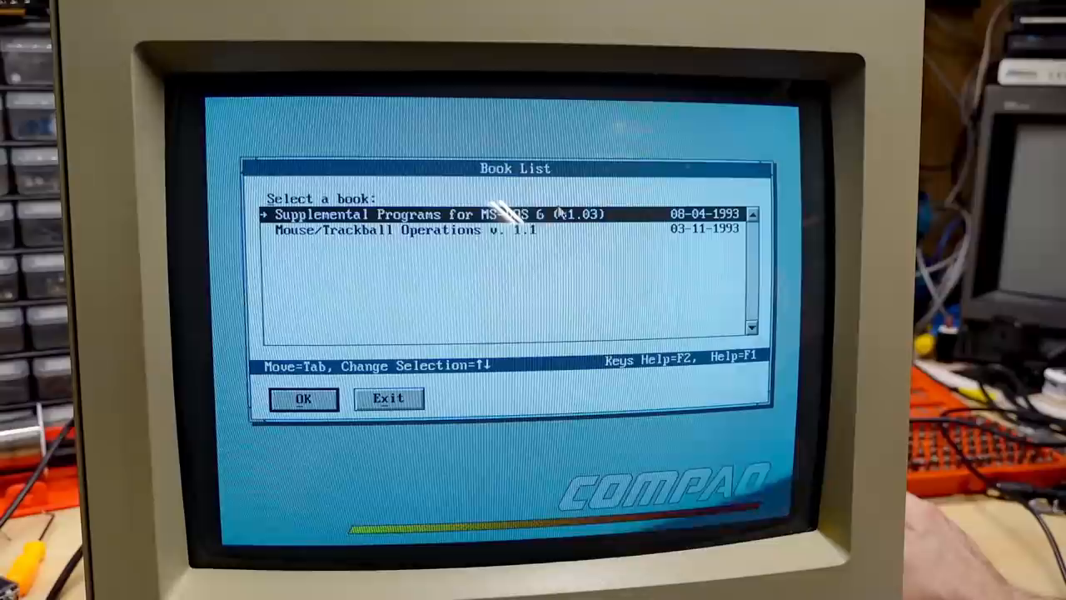
# Step: Leave the Compaq Book List and launch Minesweeper from the TabWorks Contents page
pyautogui.click(303, 398)
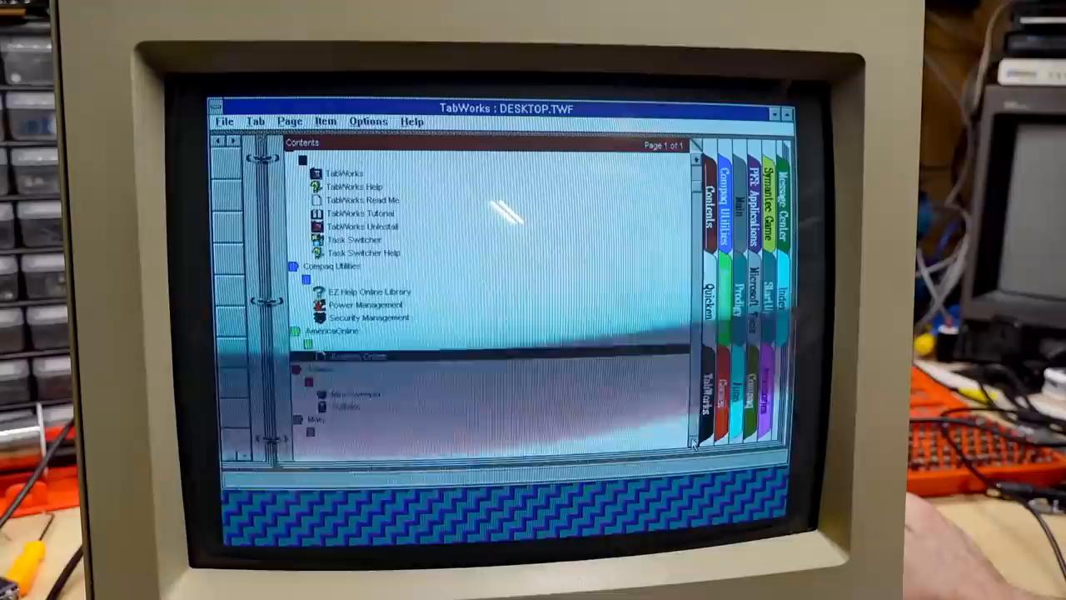
pyautogui.doubleClick(353, 345)
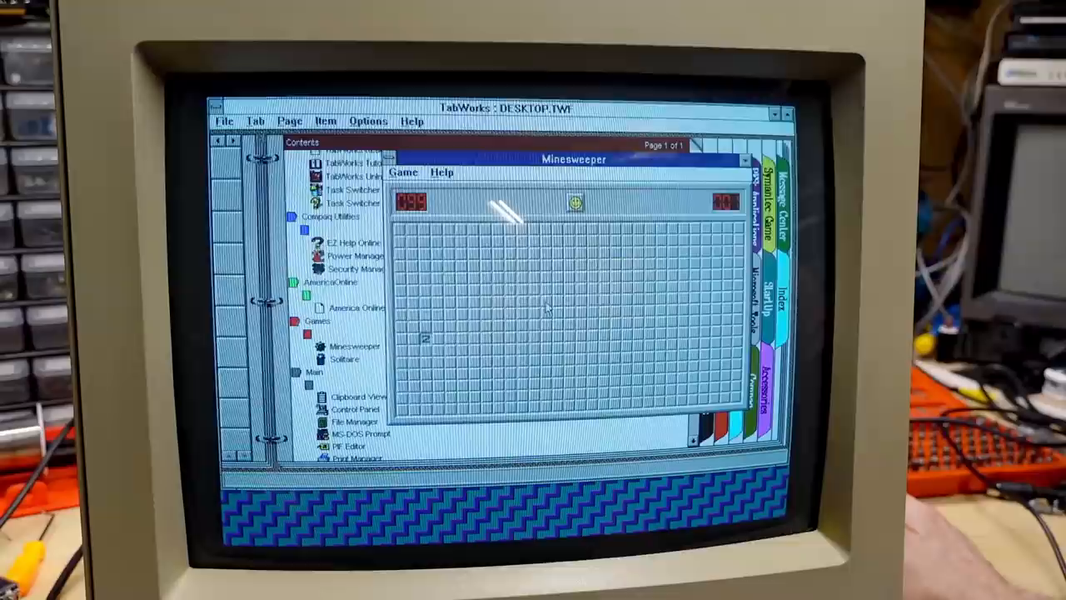
# Step: Uncover the first couple of squares on the Minesweeper minefield
pyautogui.click(576, 203)
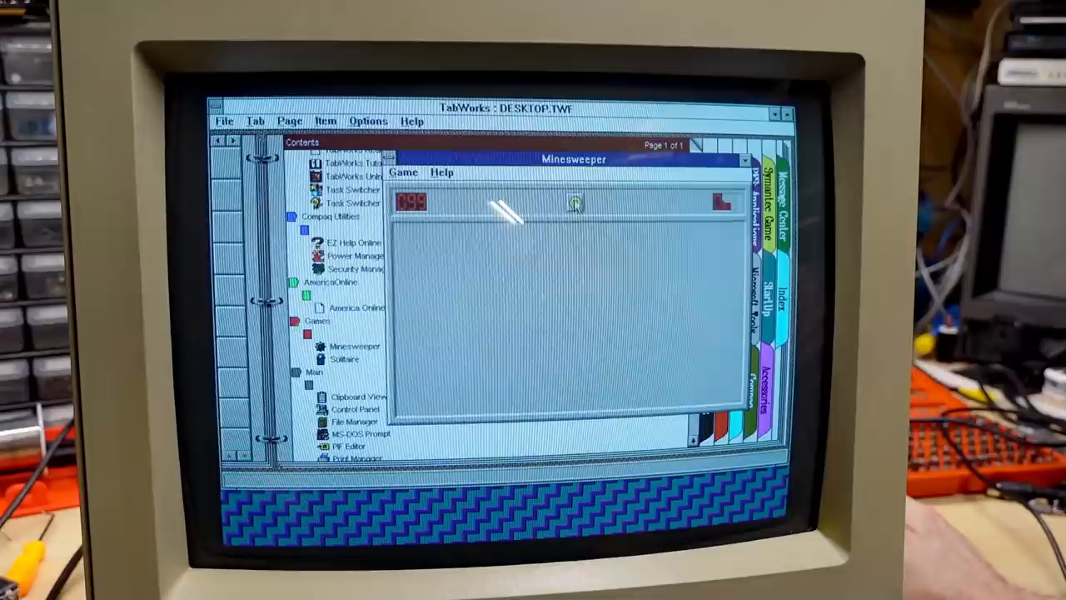
pyautogui.click(508, 325)
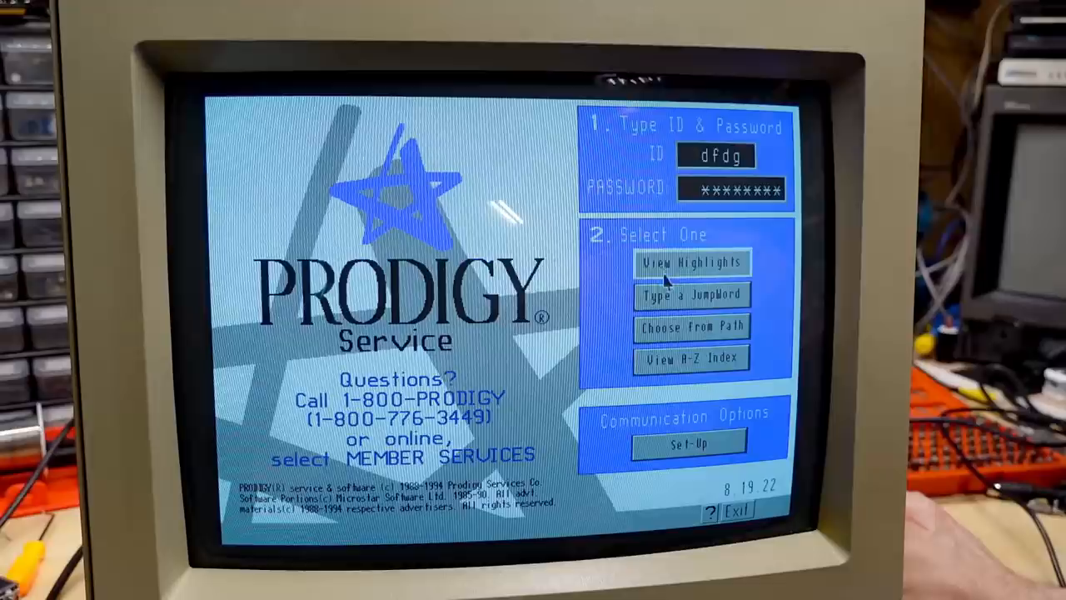
# Step: View Prodigy's communication set-up, leave it and acknowledge the software-problem notice ending the session
pyautogui.click(690, 261)
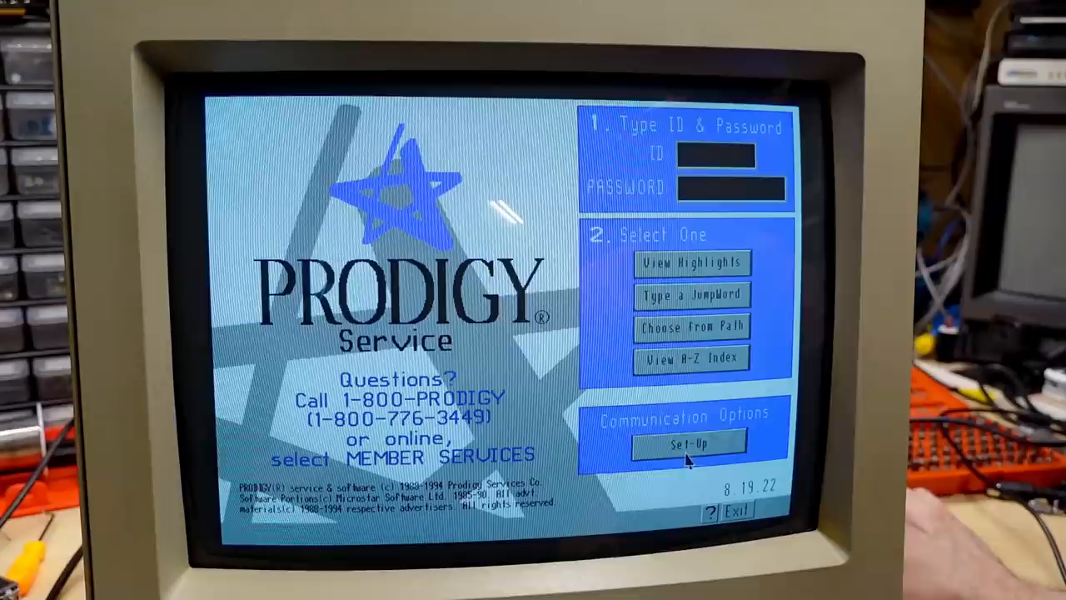
pyautogui.click(688, 444)
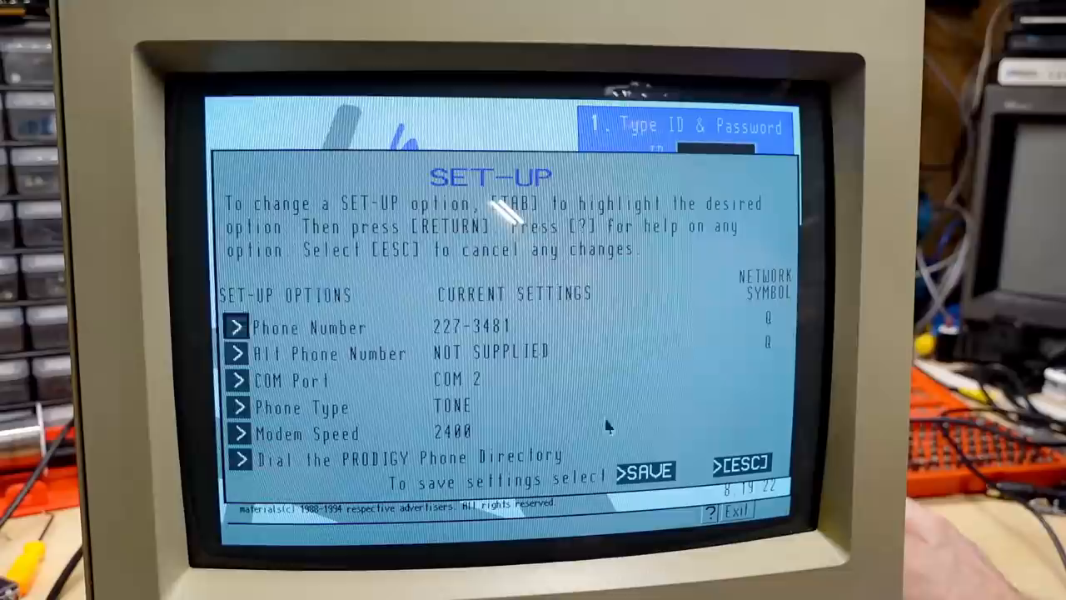
pyautogui.click(740, 464)
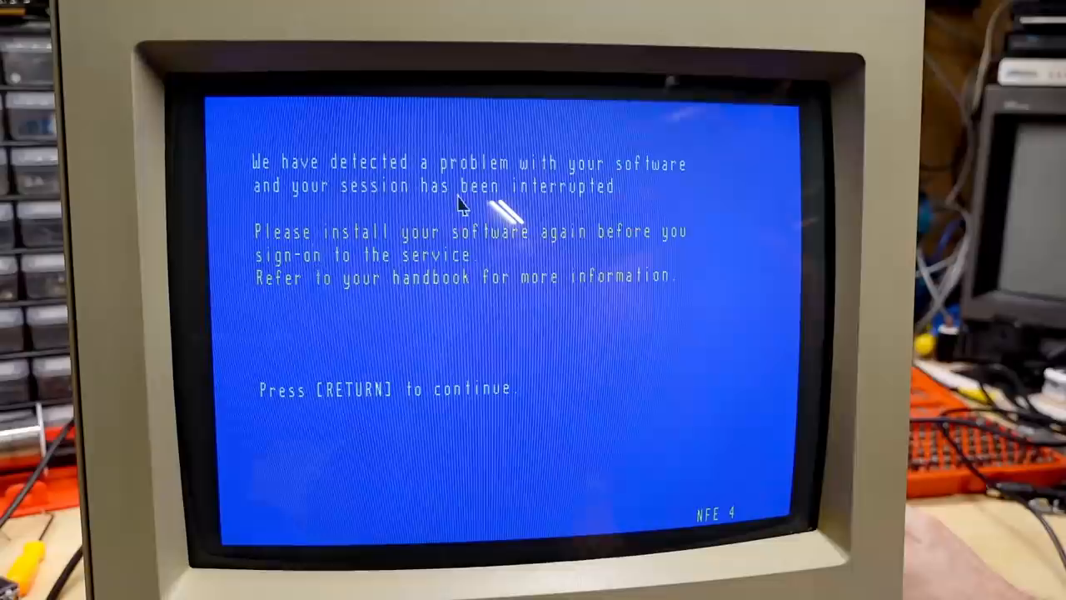
pyautogui.press('Return')
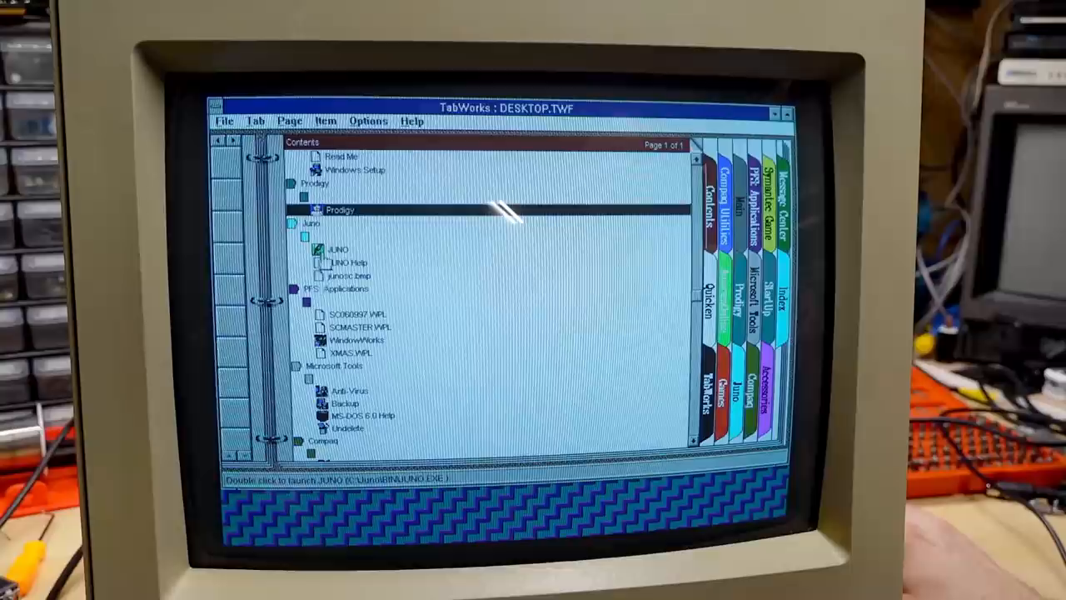
pyautogui.doubleClick(337, 250)
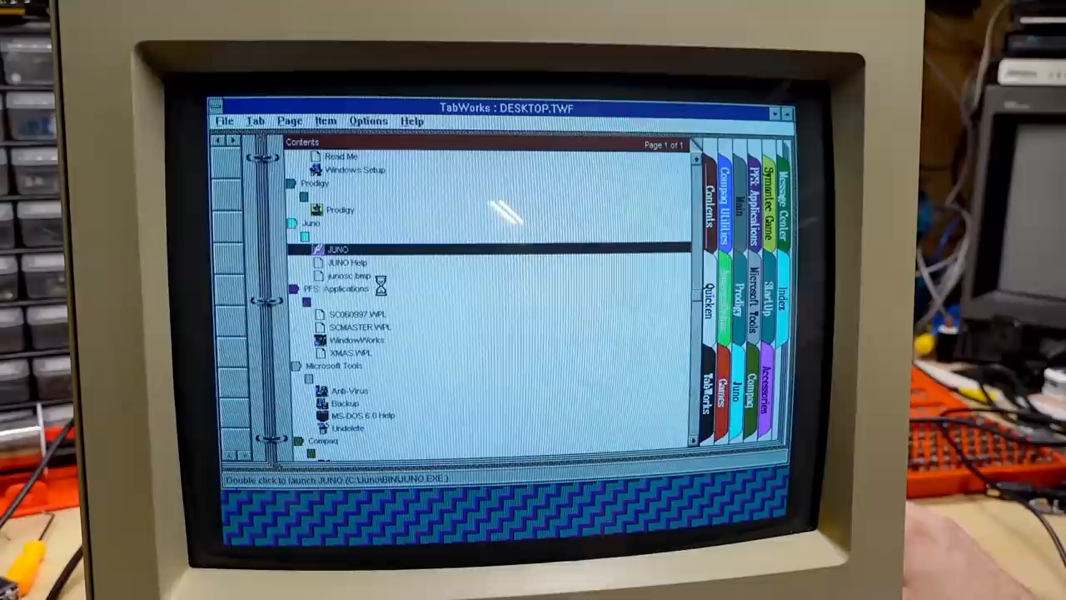
pyautogui.doubleClick(337, 250)
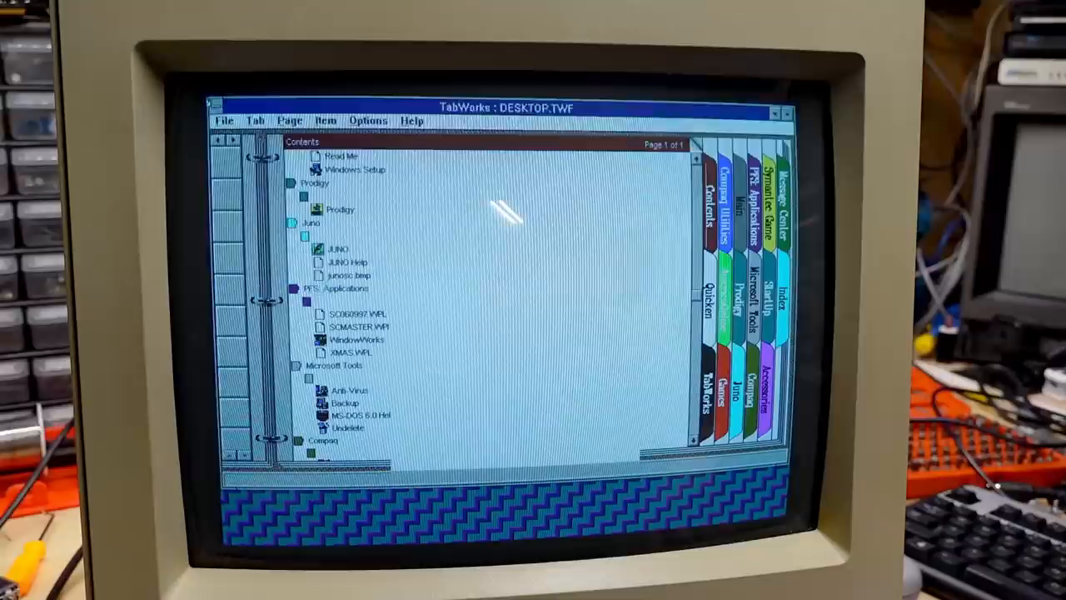
pyautogui.click(336, 250)
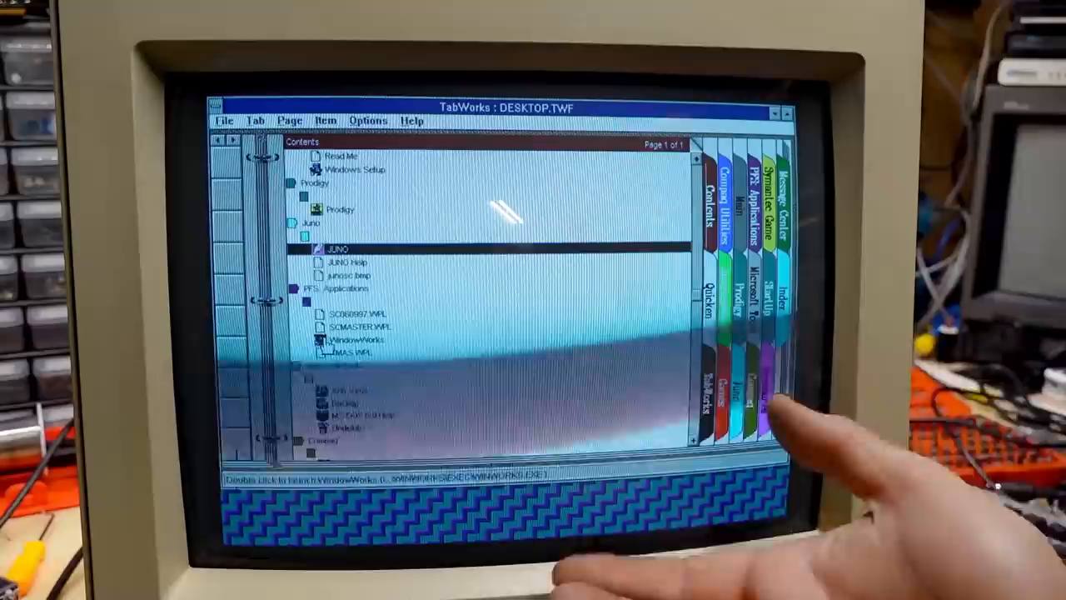
pyautogui.doubleClick(346, 343)
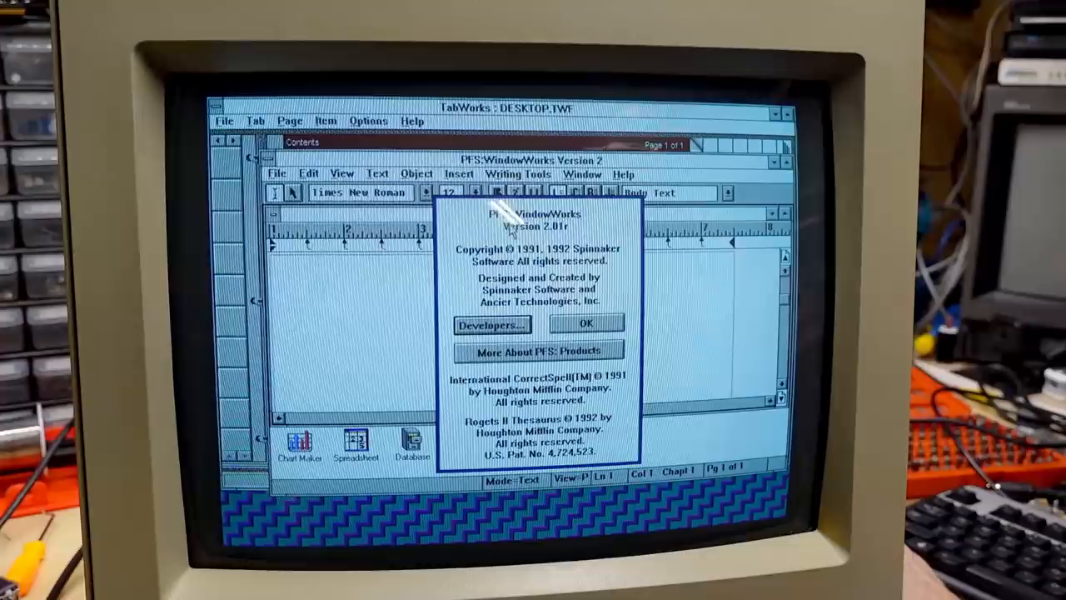
pyautogui.click(587, 324)
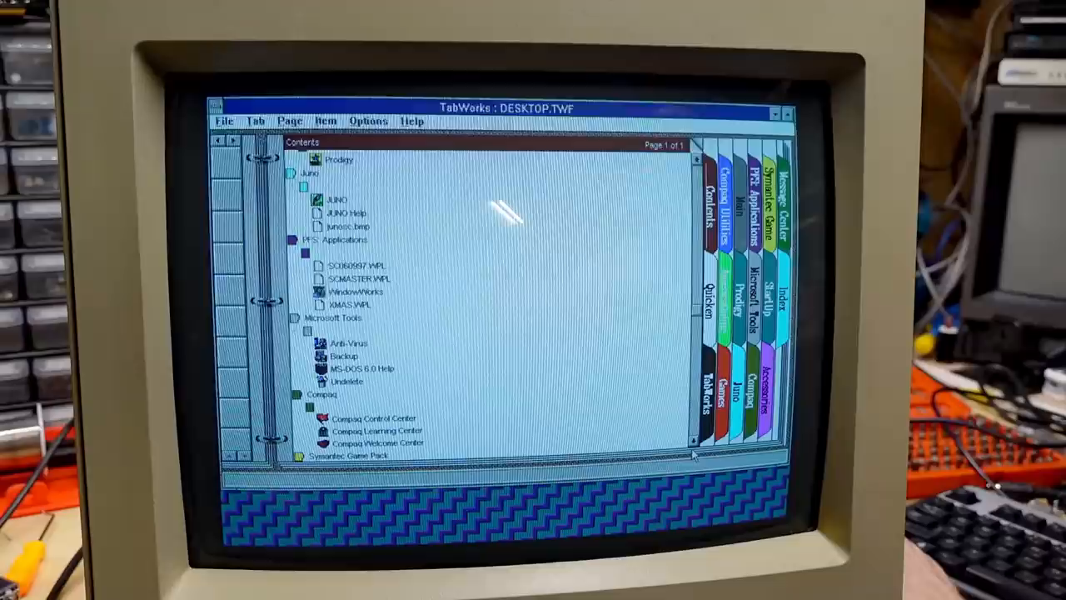
pyautogui.moveTo(383, 324)
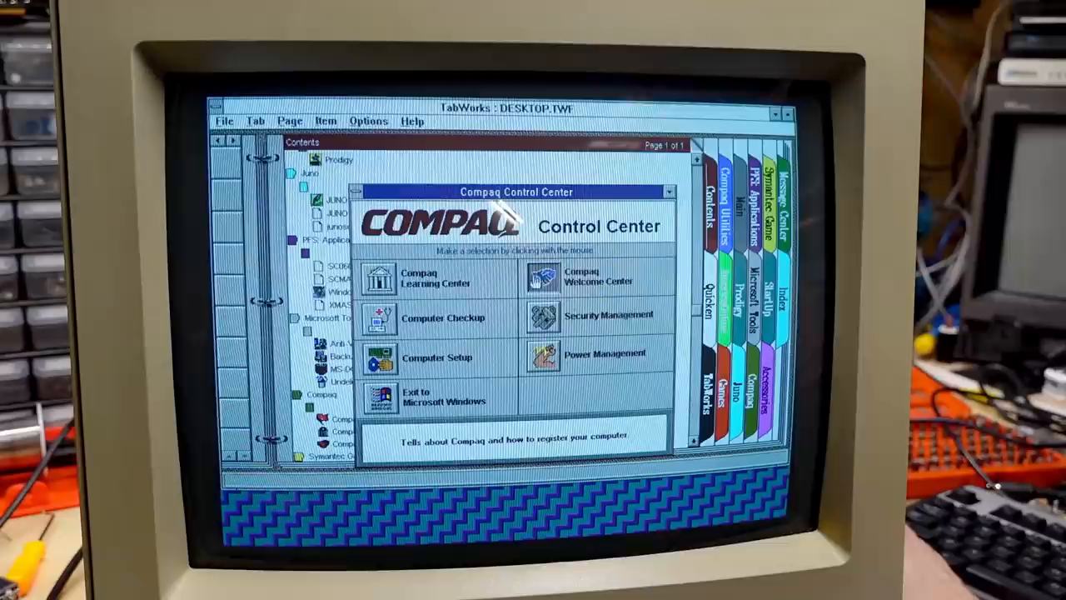
# Step: Launch the Compaq Learning Center tutor from the Control Center window
pyautogui.click(542, 279)
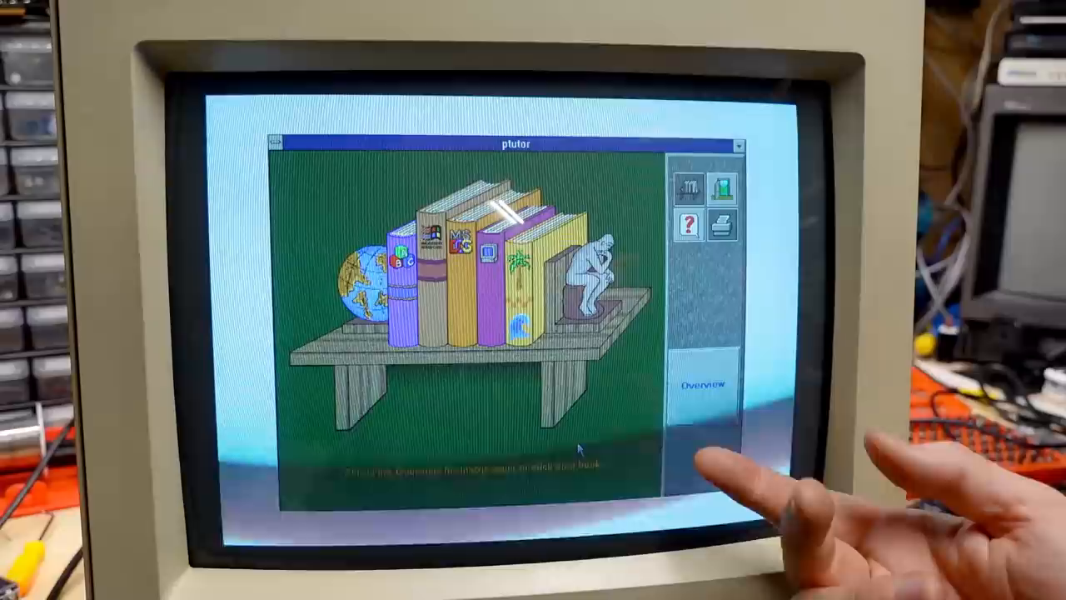
# Step: Page through the Learning Adventure overview and start the adventure on the island beach
pyautogui.click(703, 385)
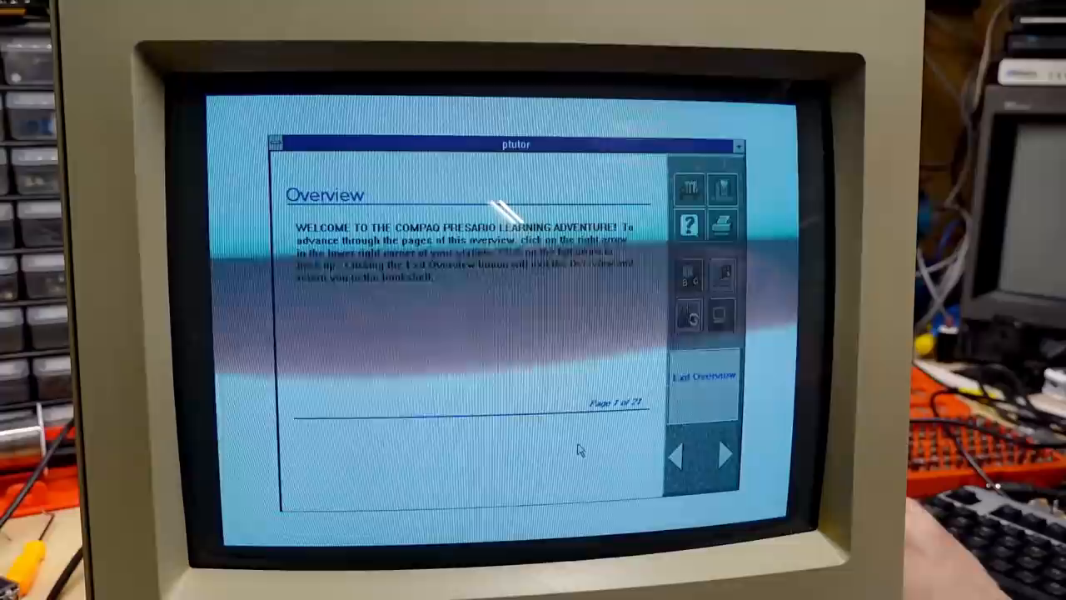
pyautogui.click(722, 453)
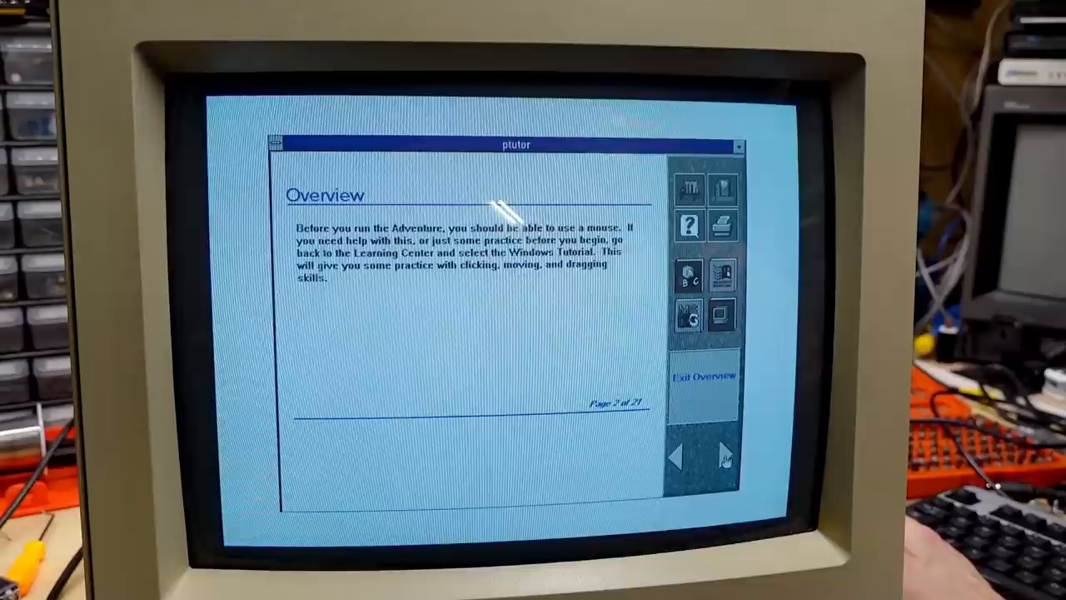
pyautogui.click(723, 457)
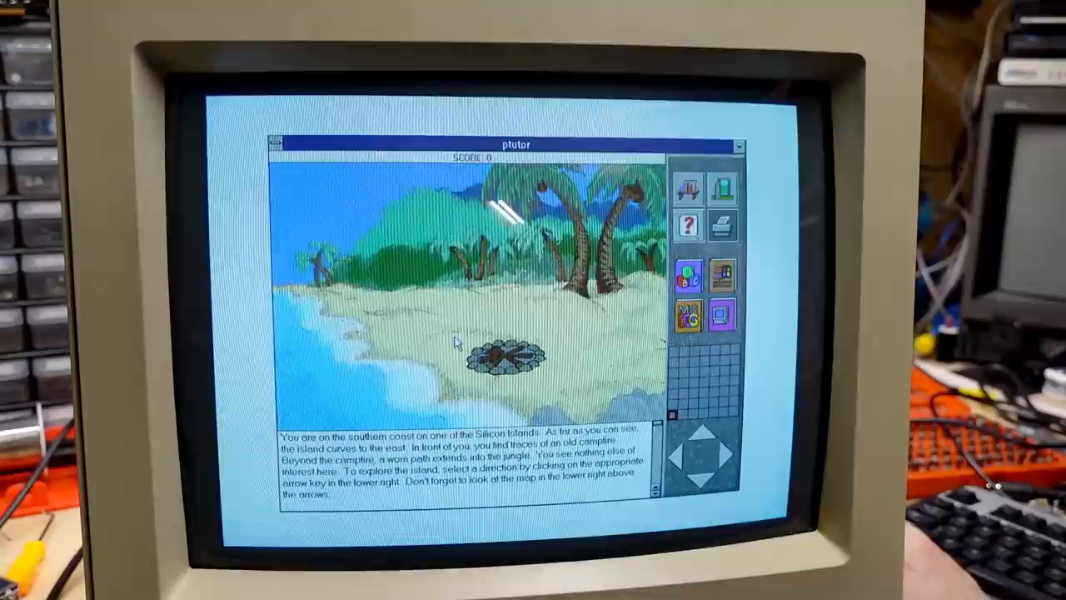
# Step: Exit the island adventure back to the TabWorks Contents page
pyautogui.click(699, 427)
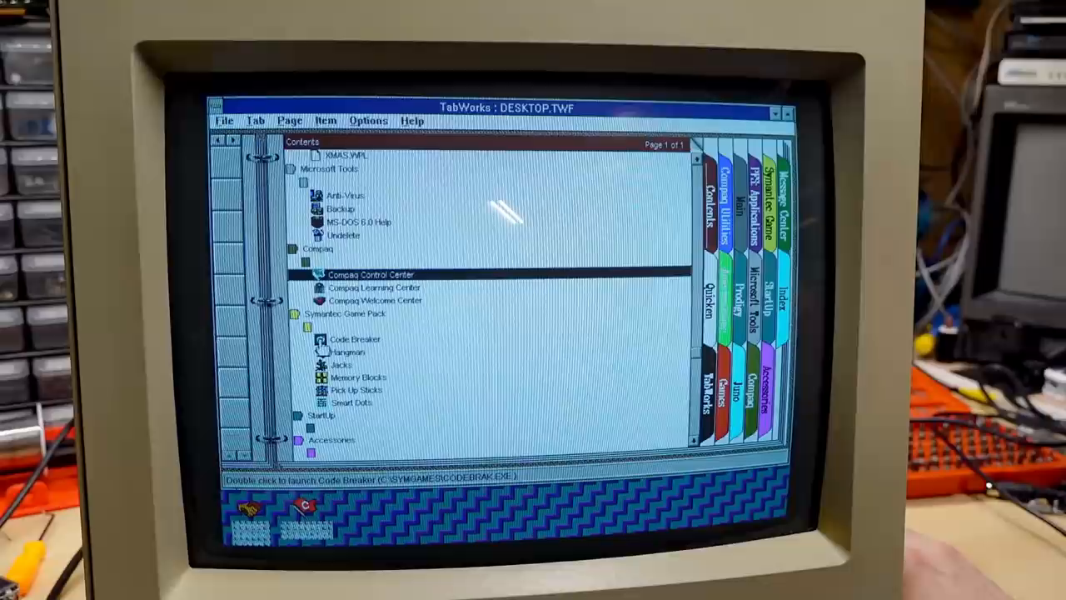
# Step: Launch Code Breaker from the Symantec Game Pack and show its Help menu
pyautogui.doubleClick(355, 340)
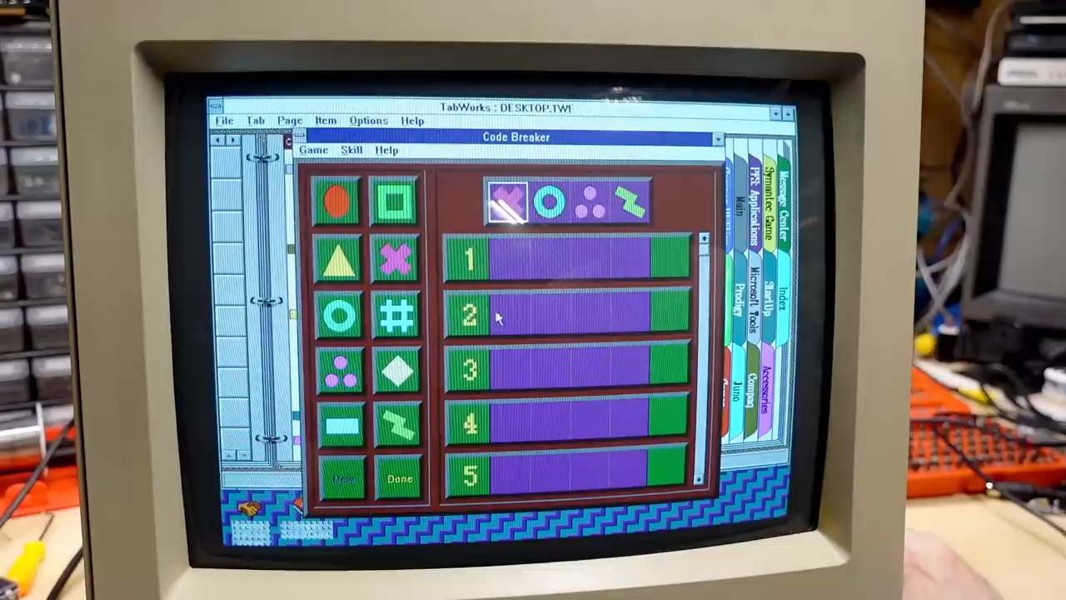
pyautogui.click(386, 150)
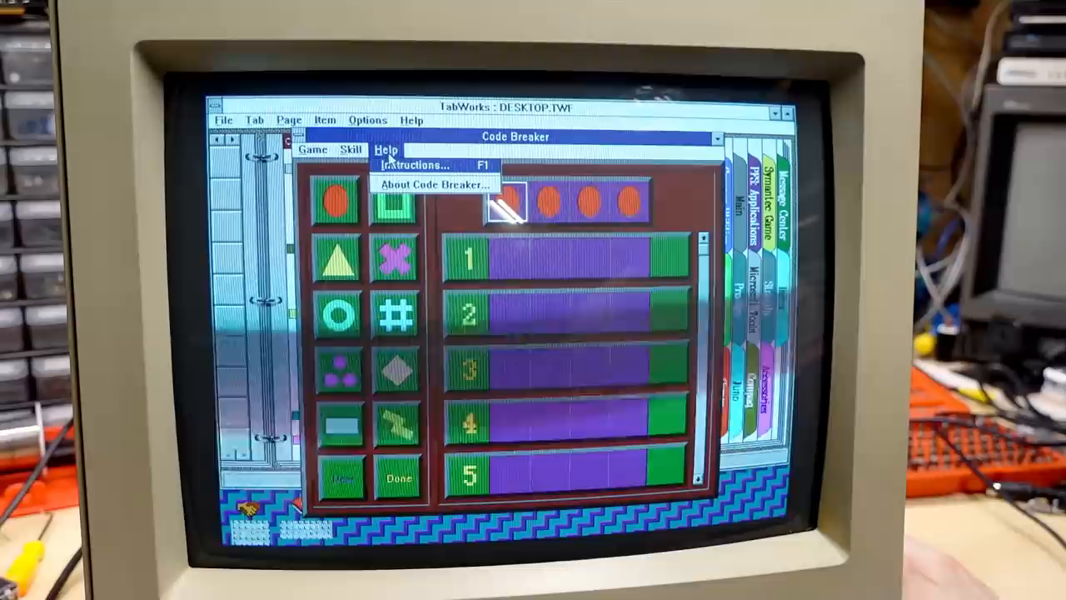
pyautogui.click(417, 165)
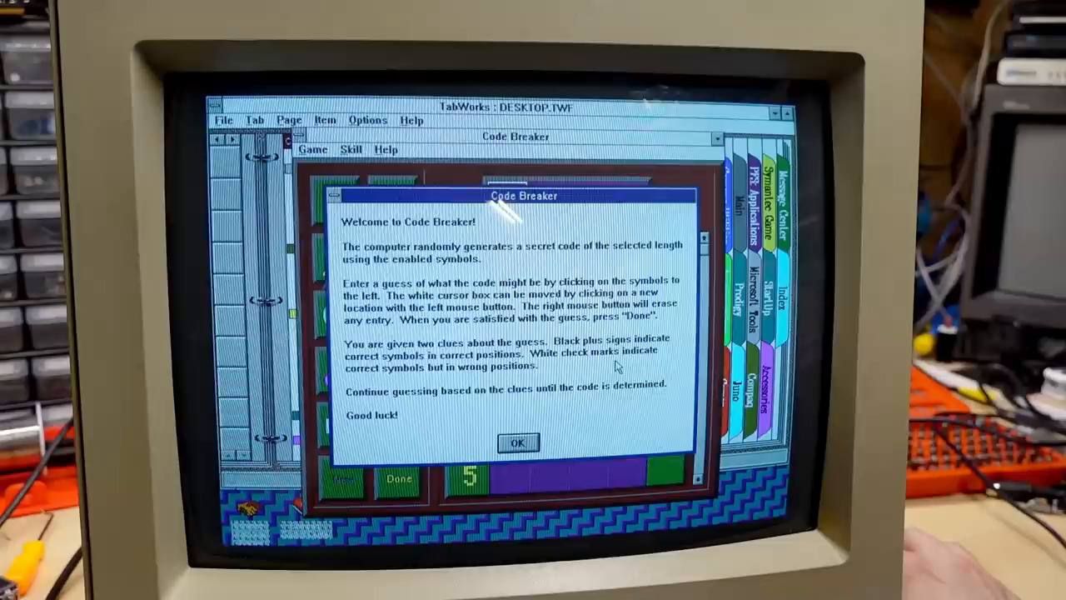
pyautogui.click(516, 443)
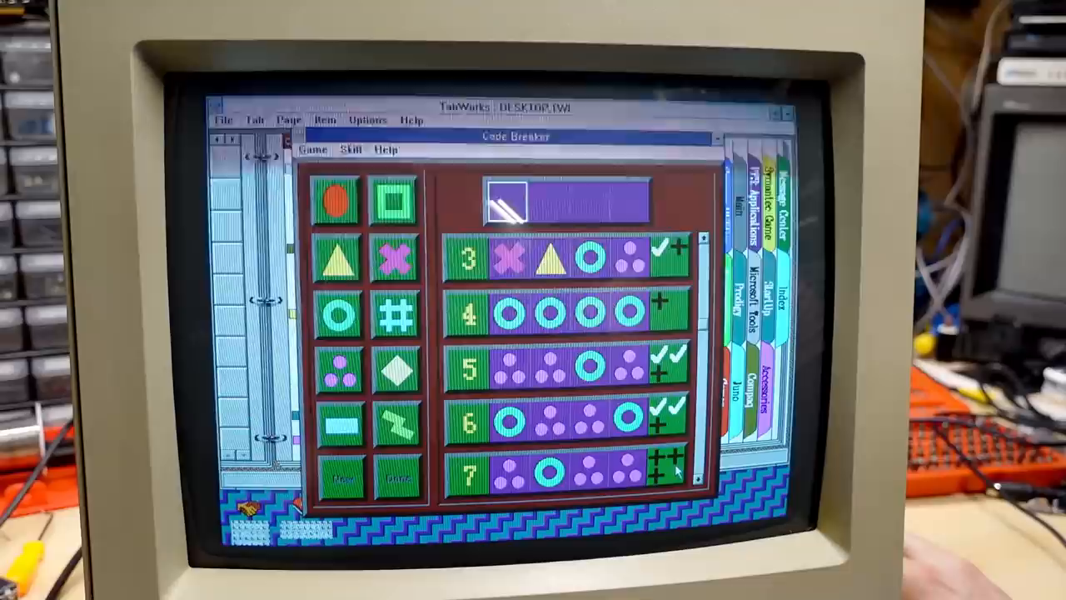
# Step: Work on the next code guess in Code Breaker using the clue marks
pyautogui.click(314, 150)
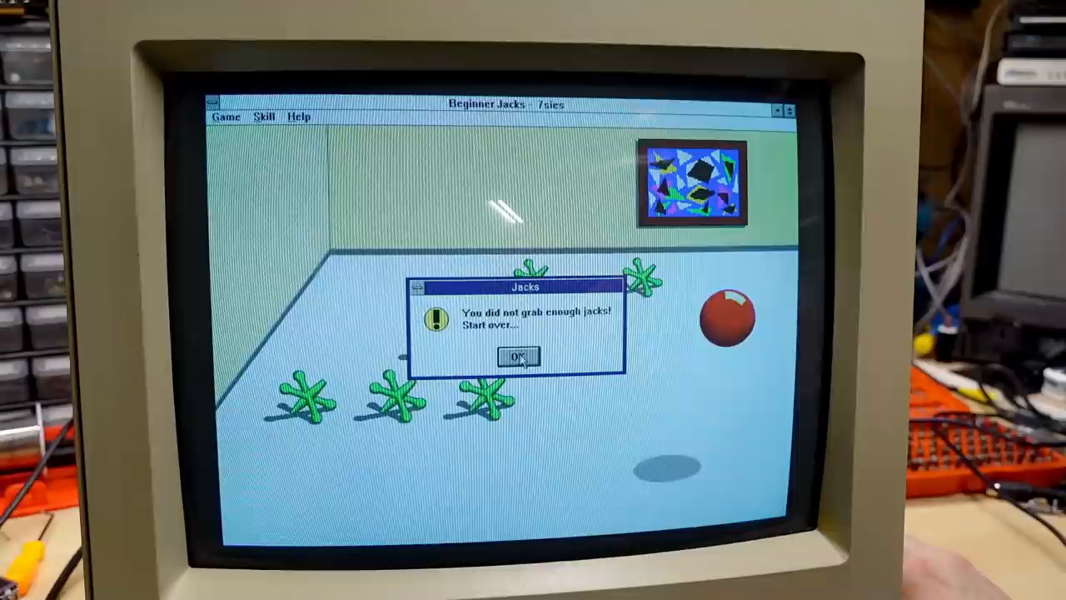
# Step: Accept the 'You did not grab enough jacks!' message after a Beginner round
pyautogui.click(518, 357)
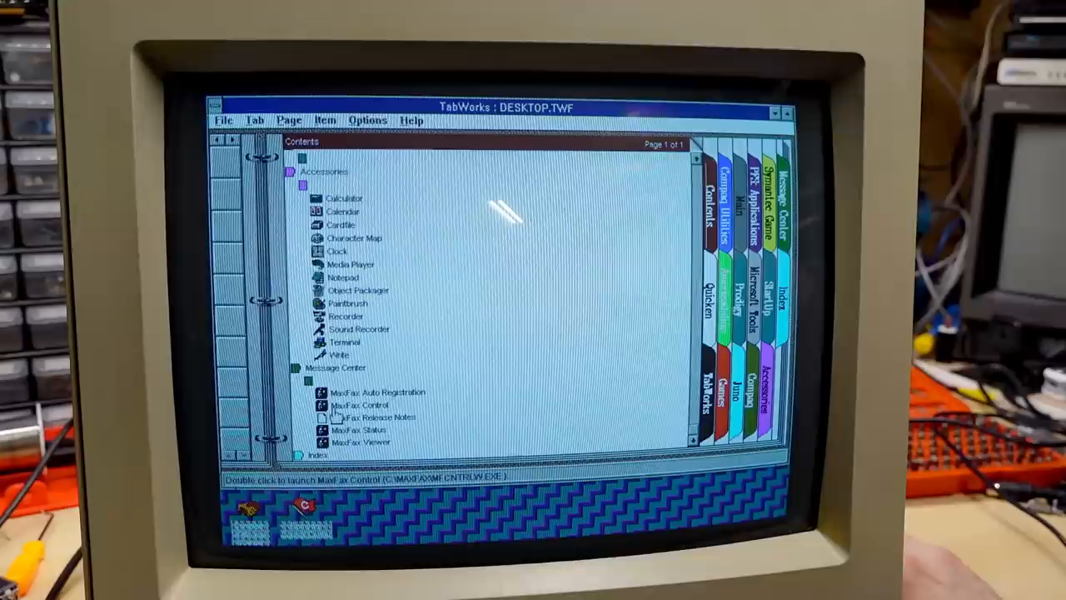
# Step: Visit the Games and Symantec Game Pack pages, then return to the Contents listing
pyautogui.click(360, 442)
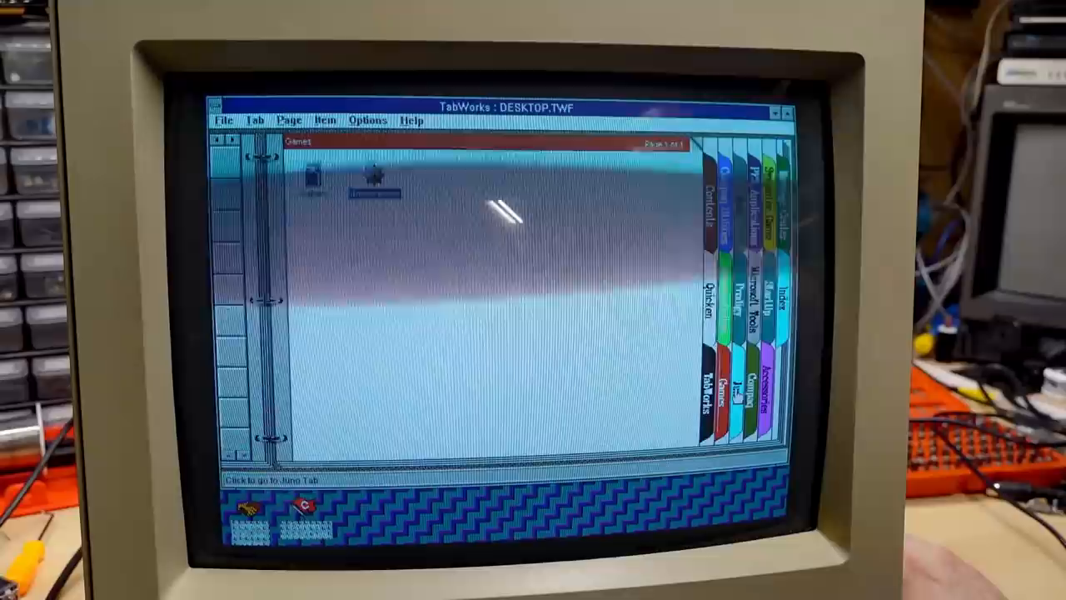
pyautogui.click(719, 408)
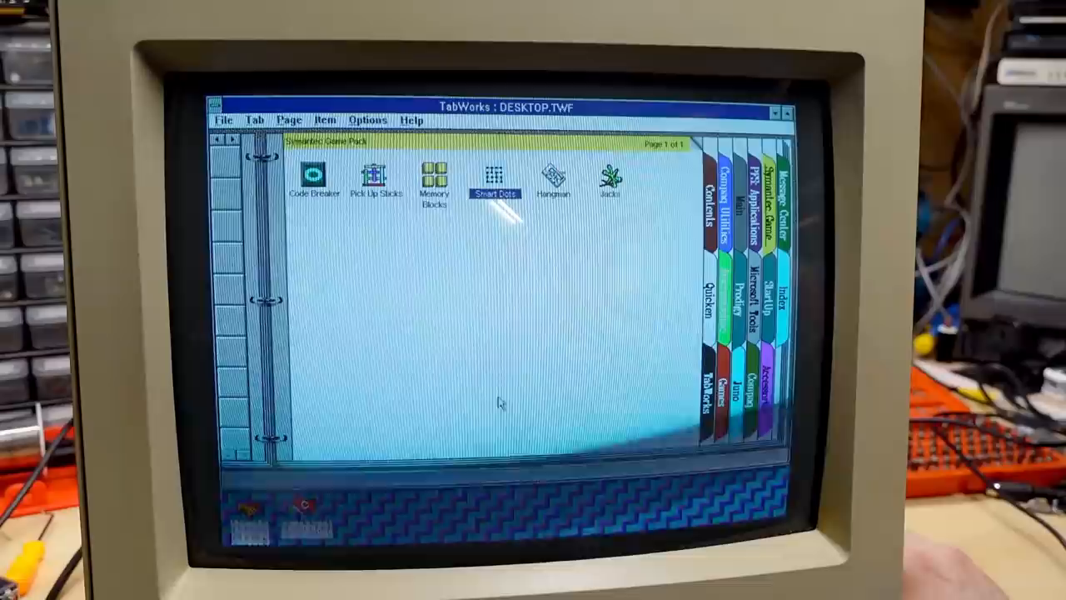
pyautogui.click(707, 191)
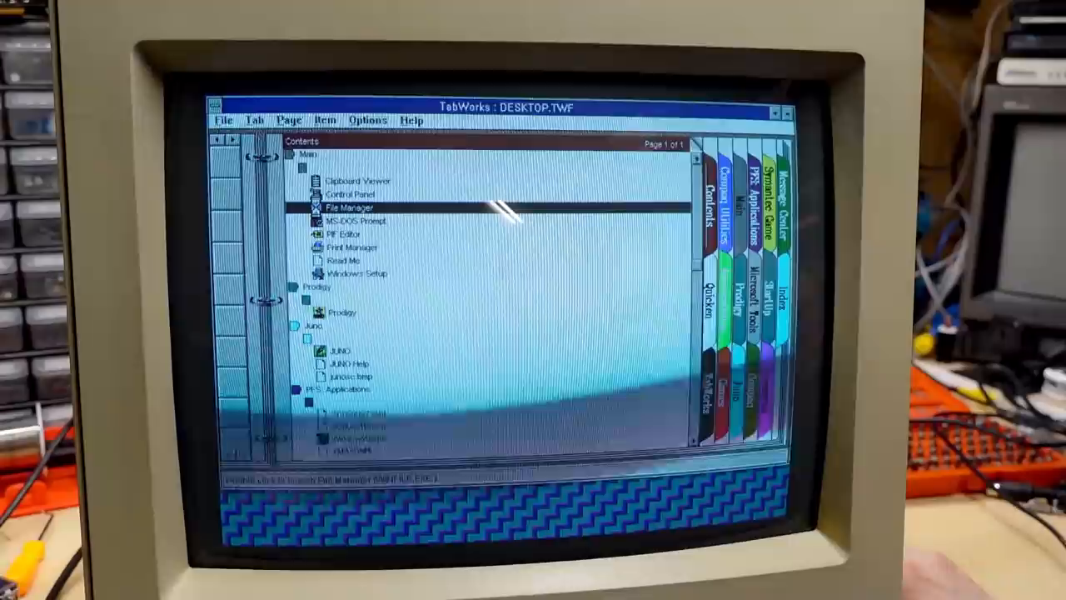
# Step: Launch File Manager, enter the startrek folder and run startrek.exe
pyautogui.doubleClick(350, 207)
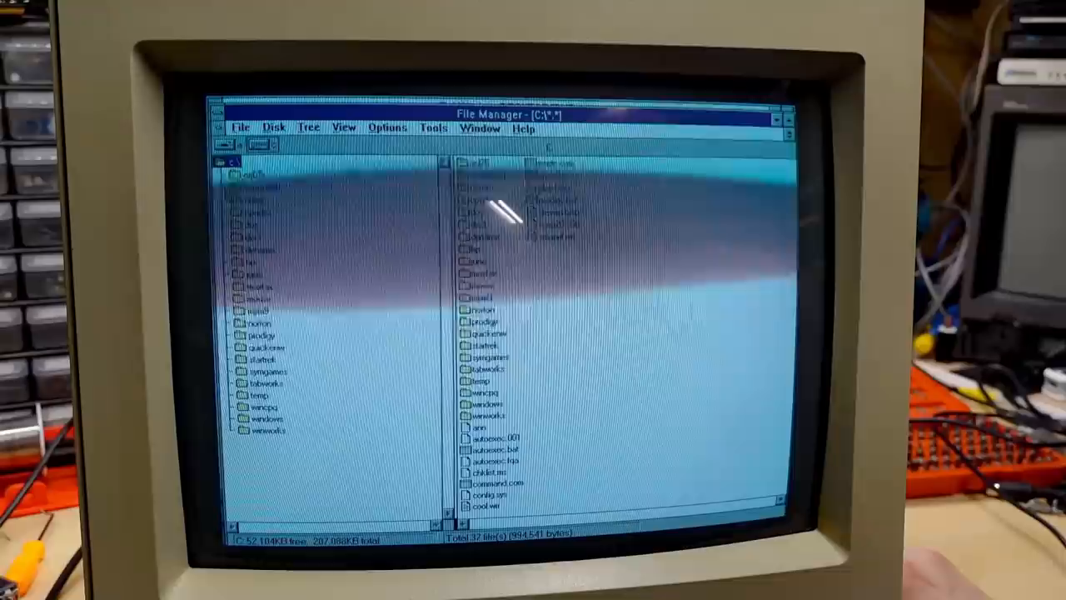
pyautogui.click(257, 370)
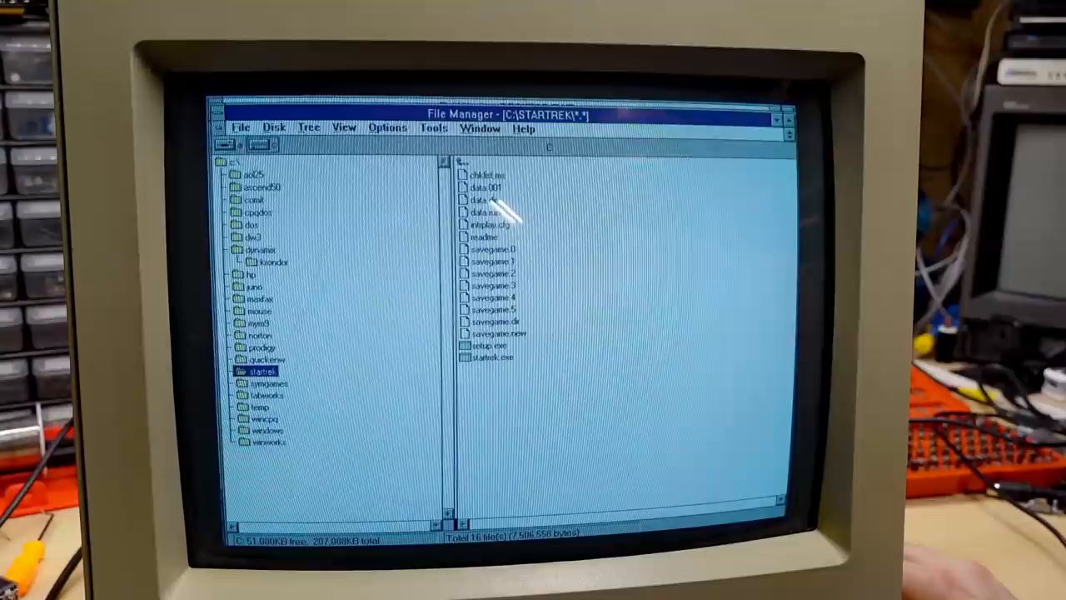
pyautogui.doubleClick(493, 357)
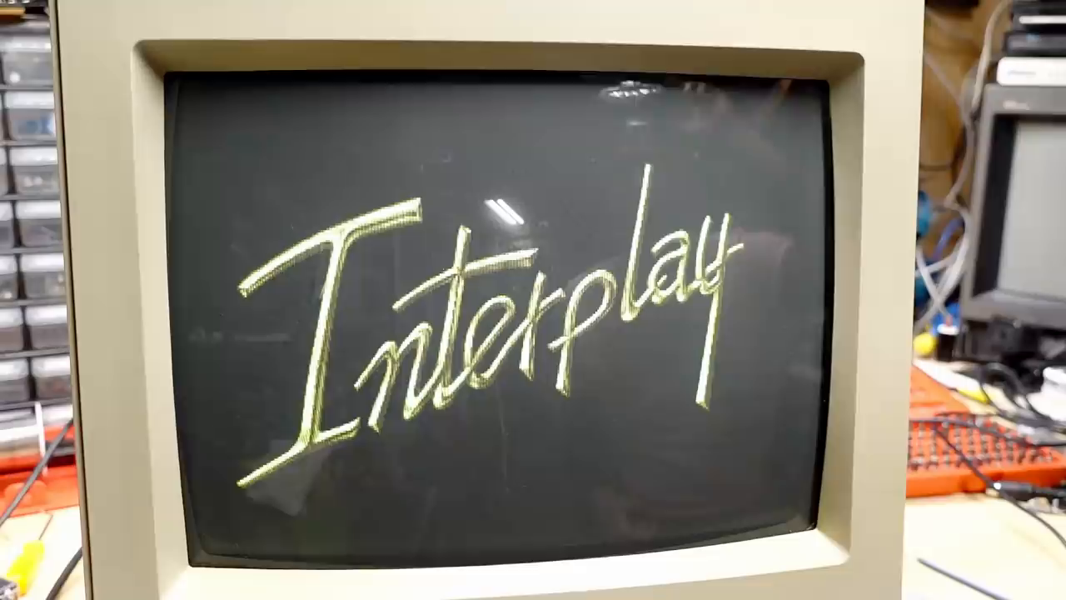